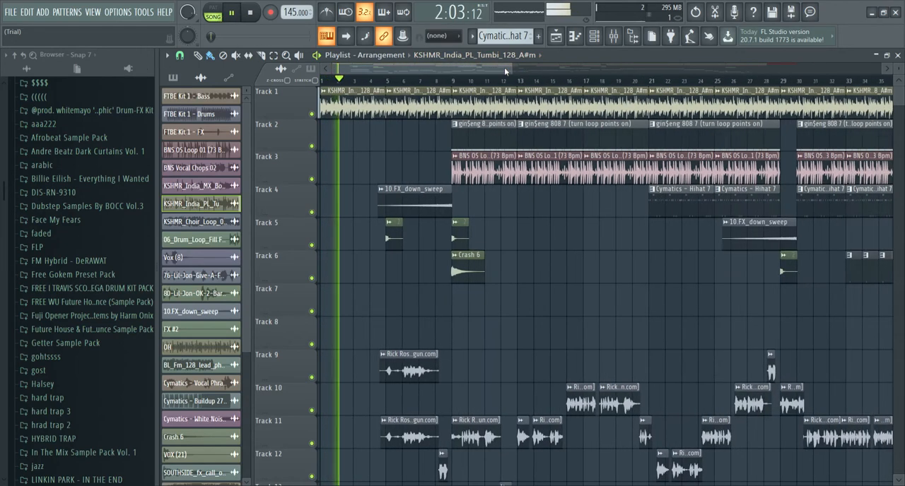
pyautogui.scroll(-3)
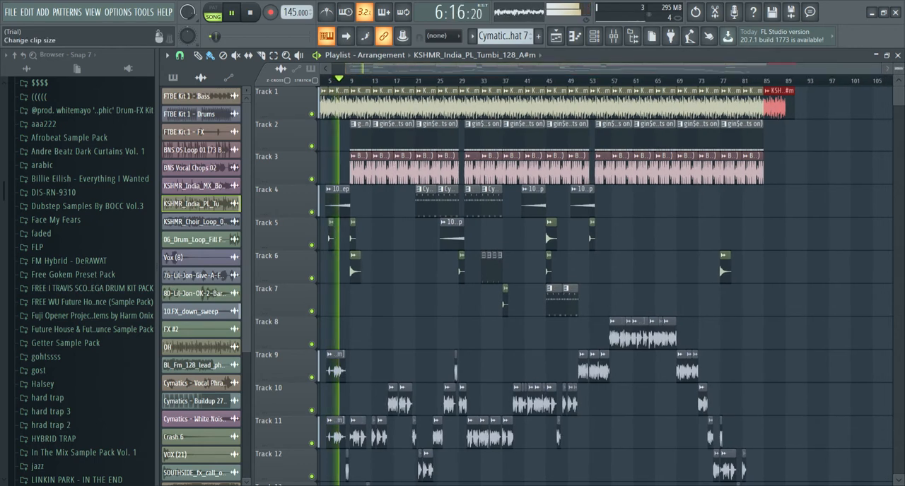
pyautogui.scroll(-3)
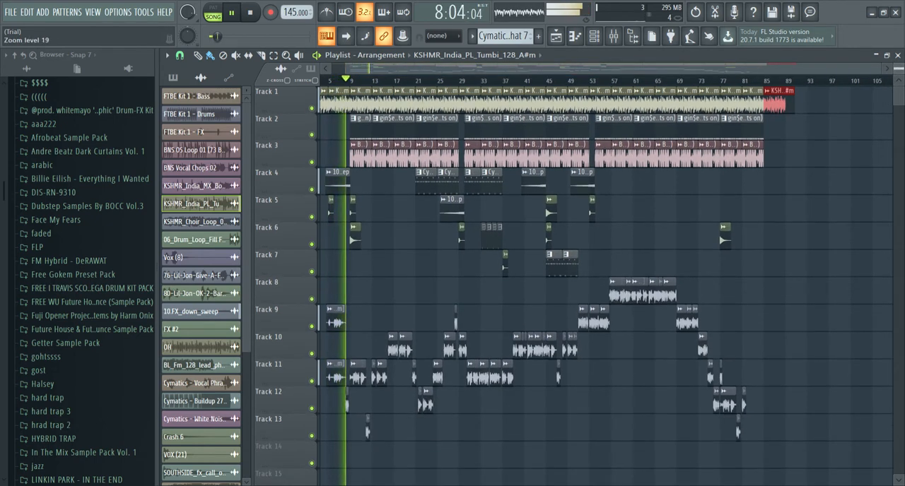